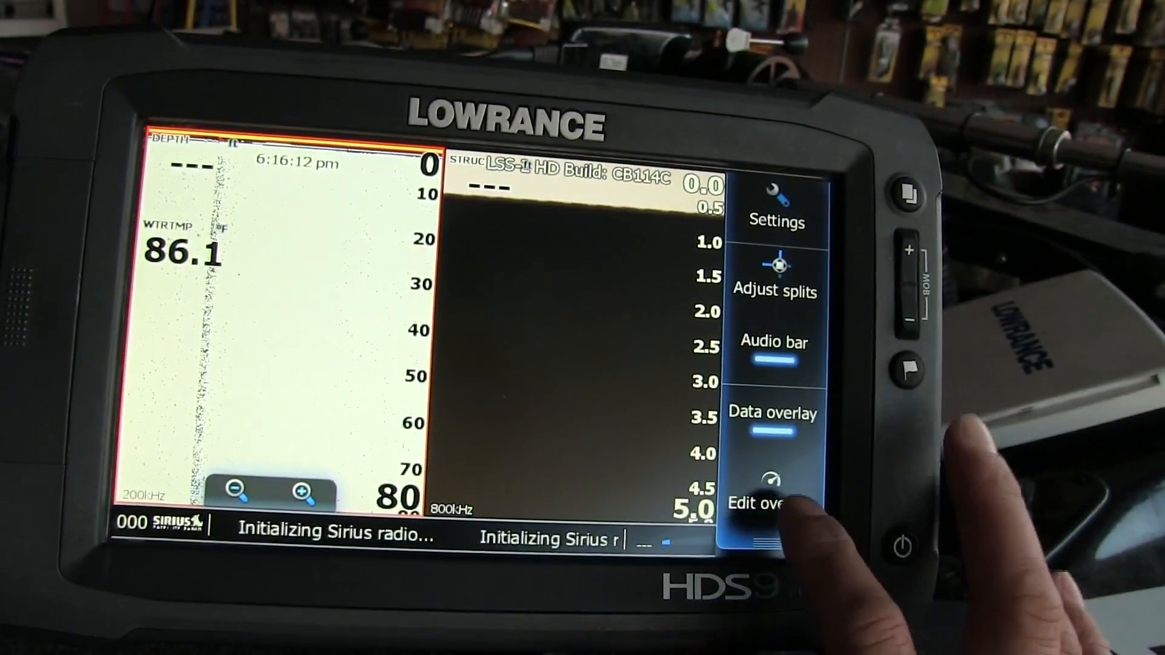
Step: Reach the water temperature overlay's Data sources list via Edit overlay, WTRTMP, Change... and the item menu
{"action": "left_click", "coordinate": [773, 503]}
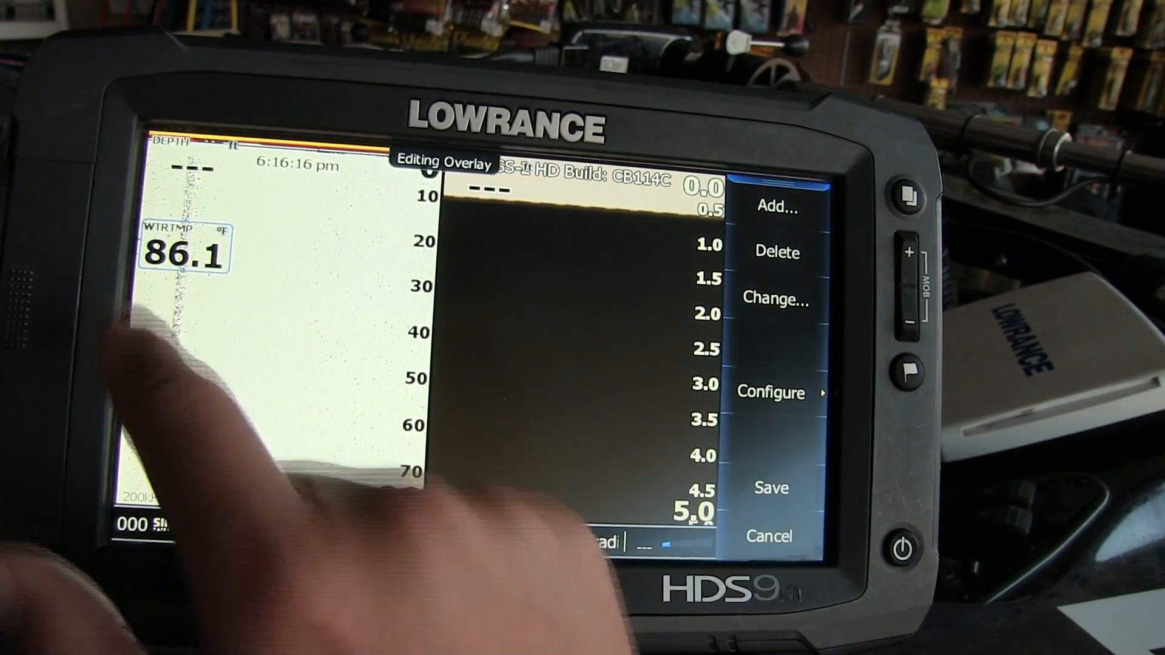
{"action": "left_click", "coordinate": [775, 300]}
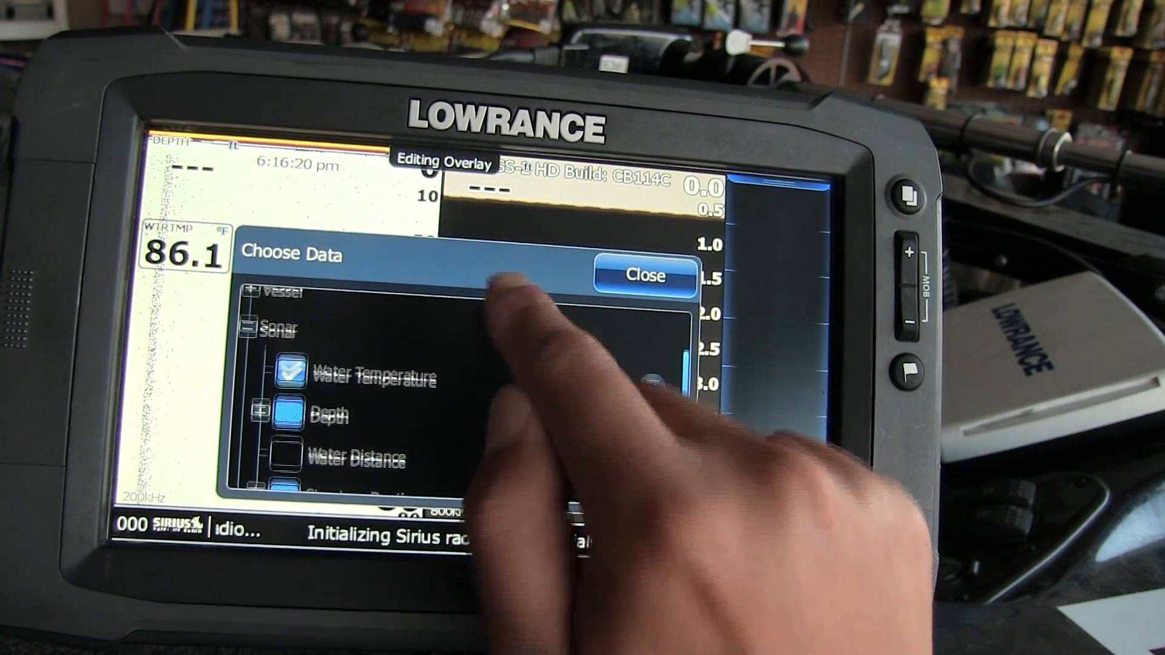
{"action": "left_click", "coordinate": [653, 386]}
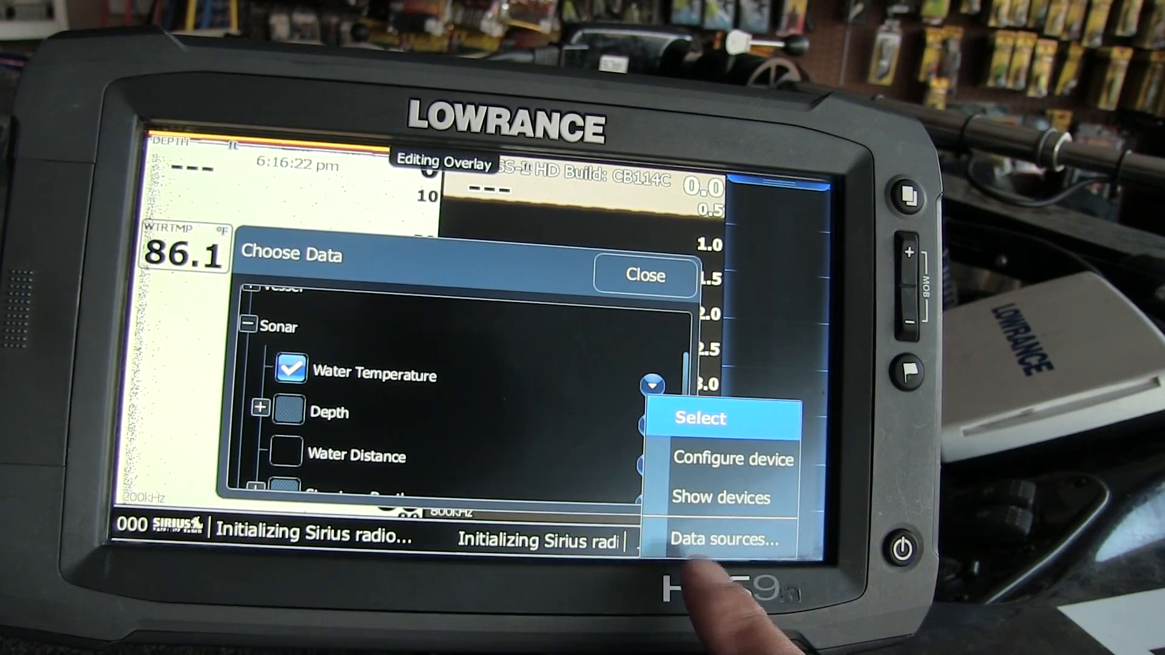
{"action": "left_click", "coordinate": [721, 538]}
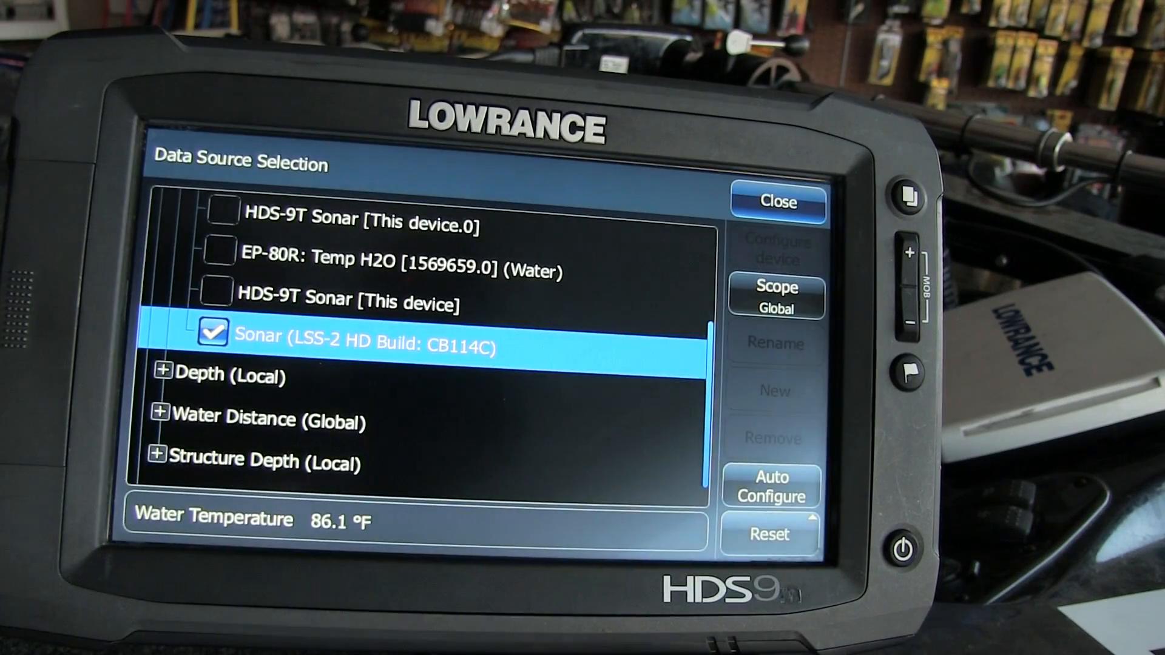
Step: Check HDS-9T Sonar [This device.0] as the water temperature source with Scope set to Local
{"action": "left_click", "coordinate": [393, 325]}
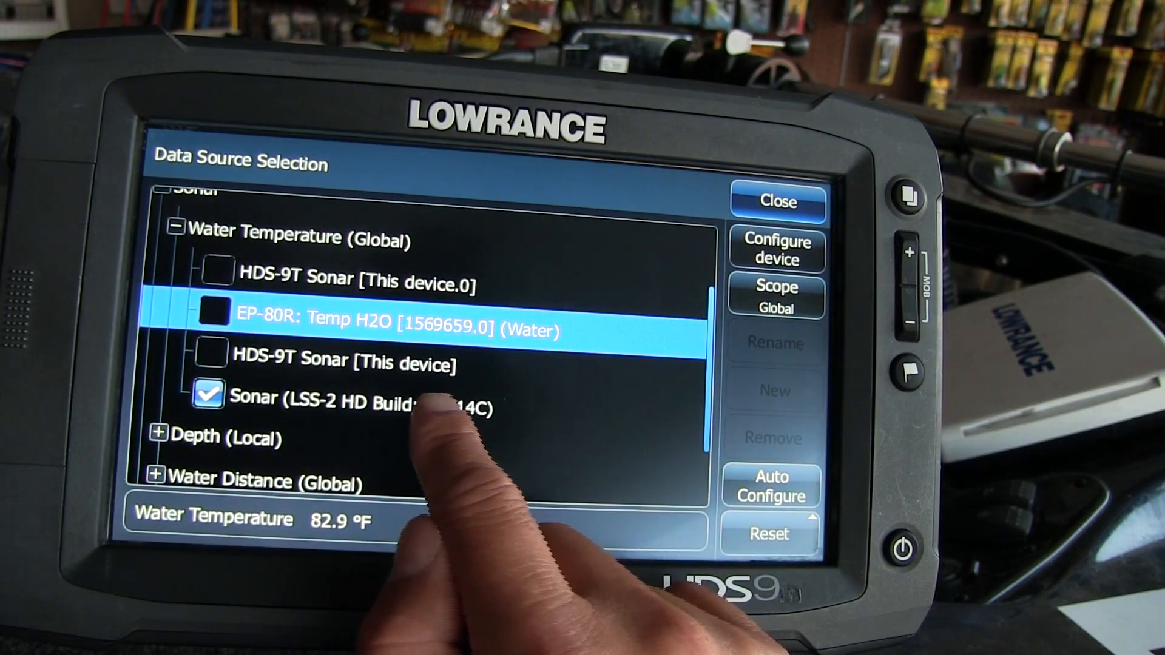
{"action": "left_click", "coordinate": [357, 395]}
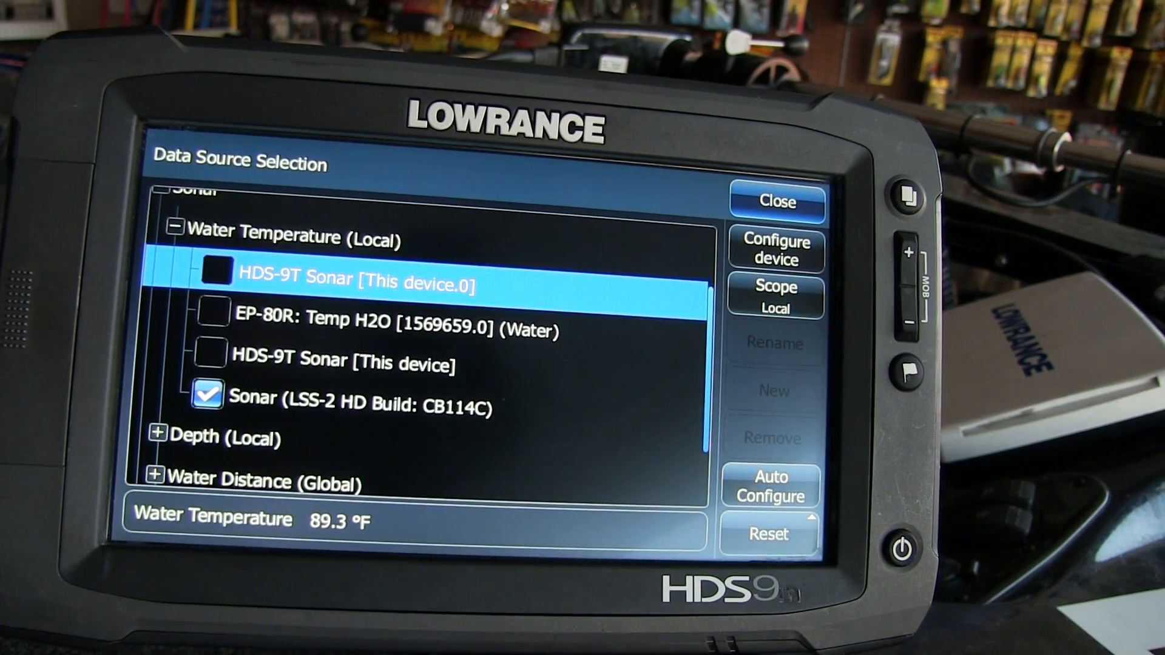
{"action": "left_click", "coordinate": [217, 273]}
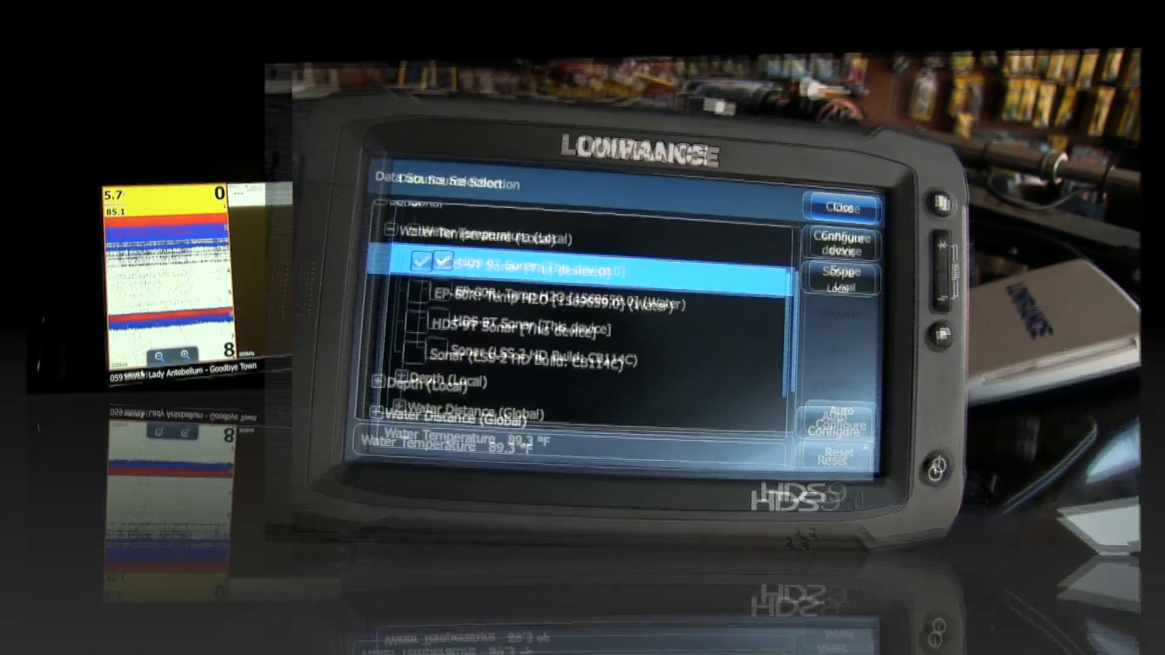
Step: Close Data Source Selection and return to the sonar page showing 5.7 ft and 85.1 °F
{"action": "left_click", "coordinate": [842, 206]}
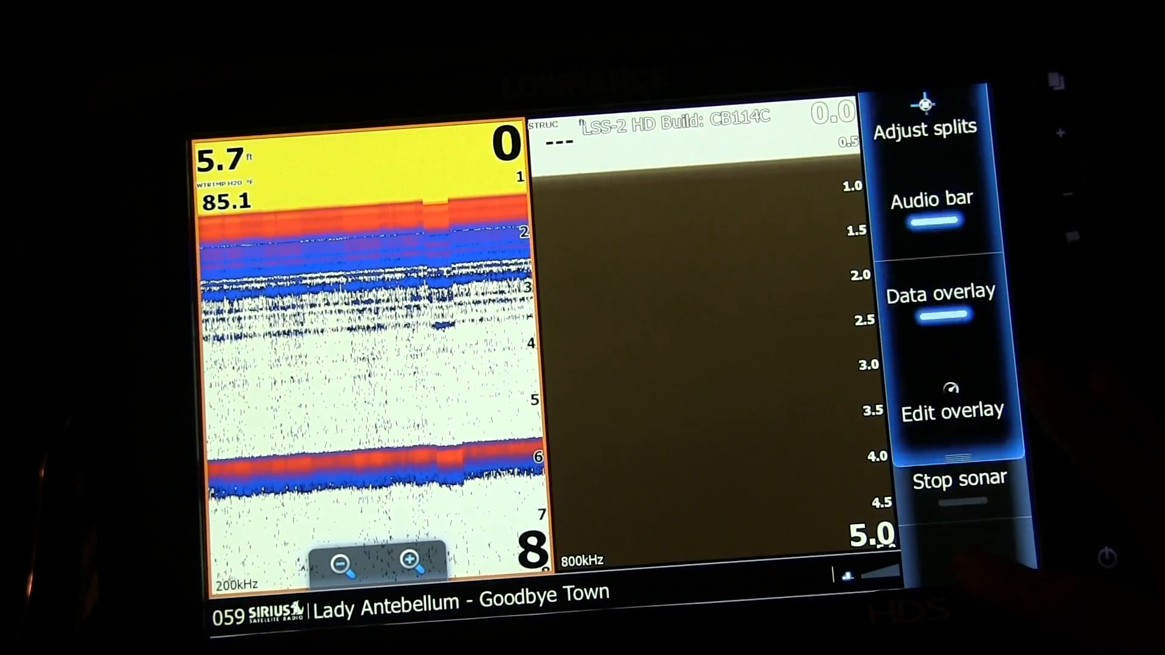
Step: On the second unit, reach the temperature overlay's data source list via Edit overlay and Change..
{"action": "left_click", "coordinate": [954, 411]}
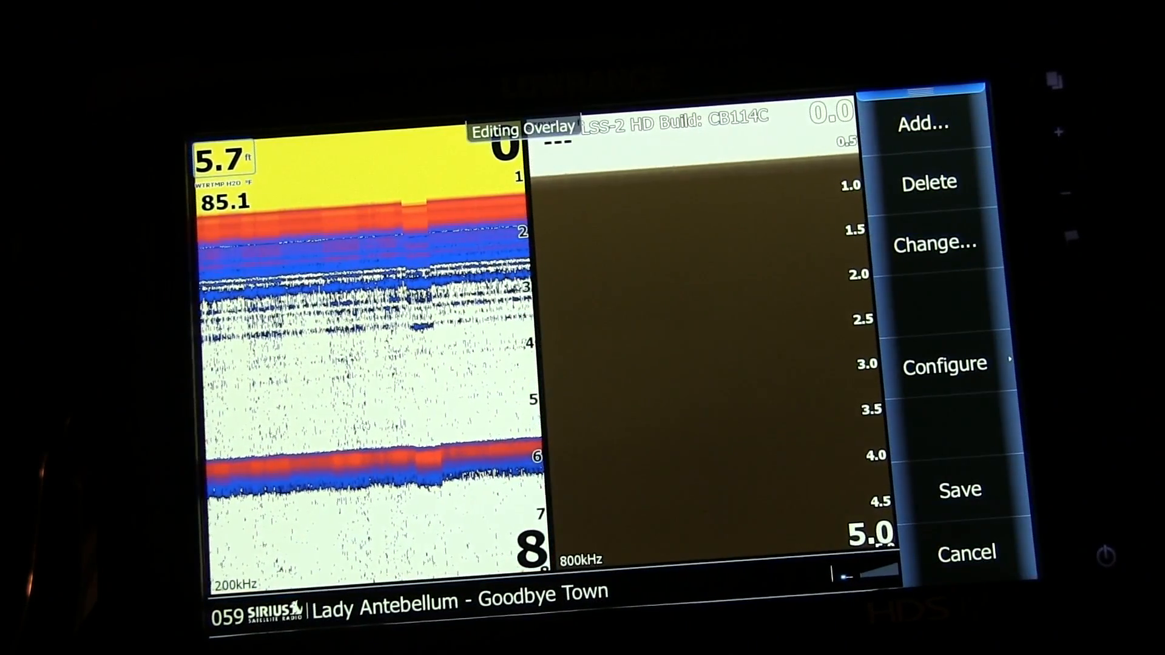
{"action": "left_click", "coordinate": [934, 243]}
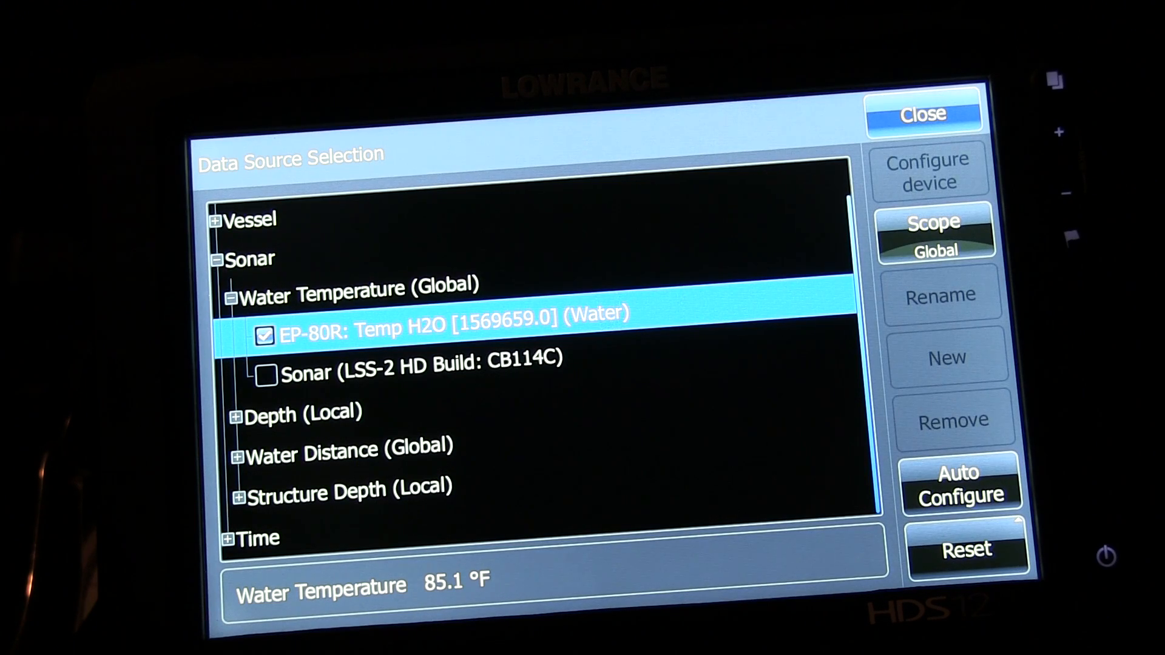
Step: Try the LSS-2 HD sonar, re-check EP-80R: Temp H2O as the source, and close the list
{"action": "left_click", "coordinate": [416, 371]}
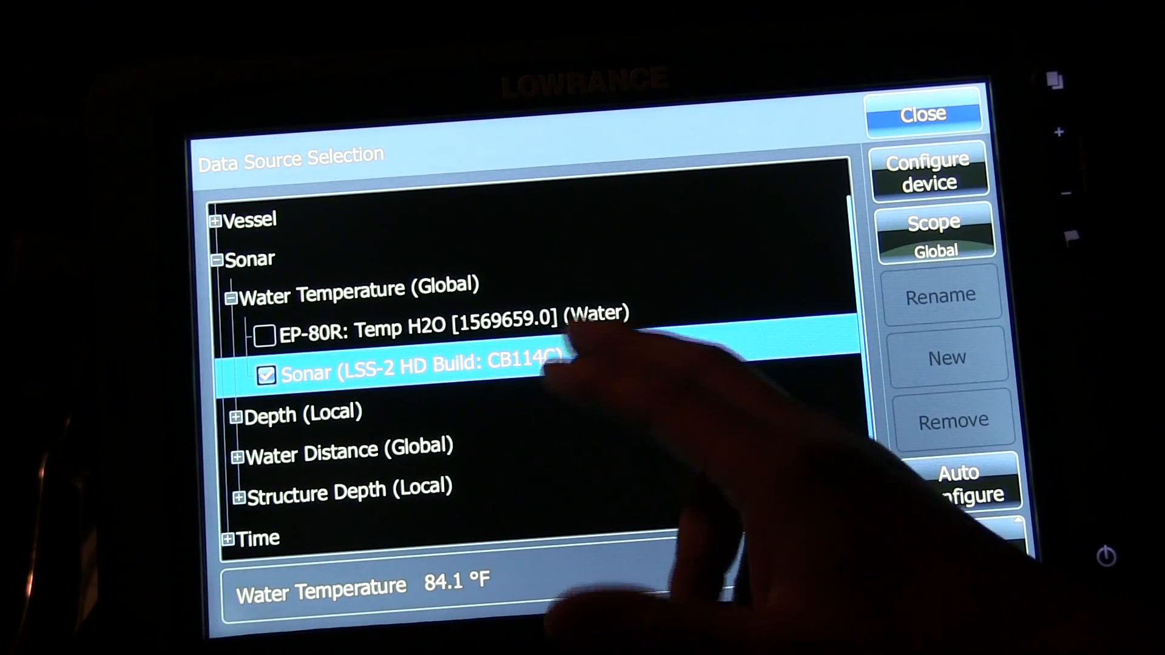
{"action": "left_click", "coordinate": [416, 332]}
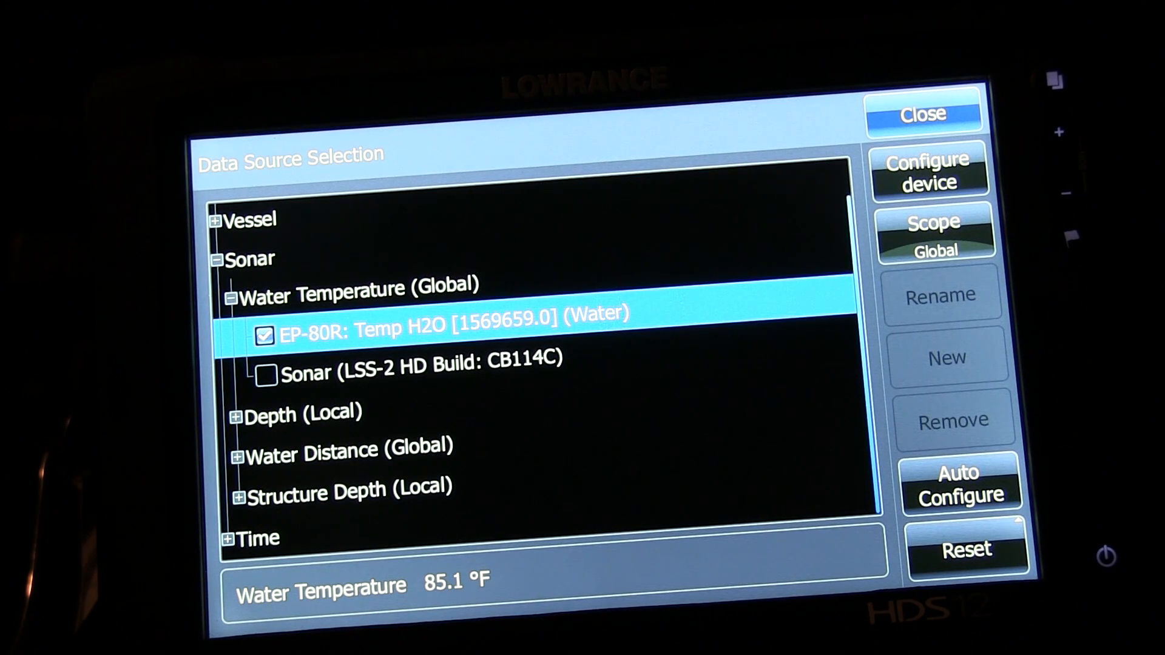
{"action": "left_click", "coordinate": [922, 114]}
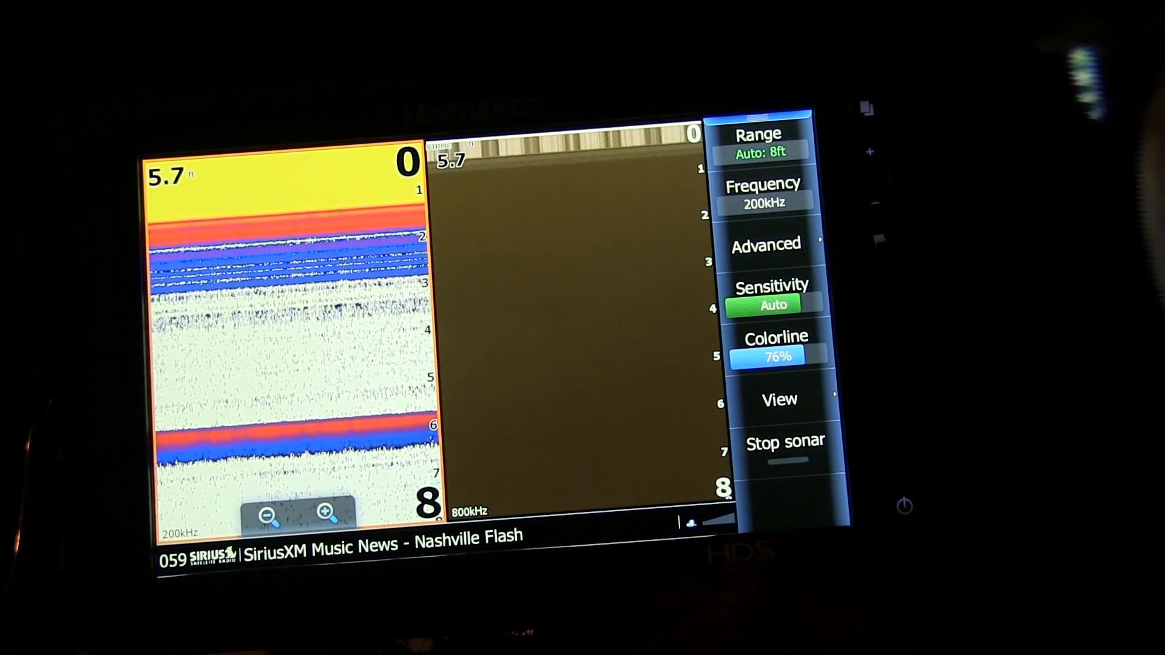
Step: From the page menu, reach the overlay's data source list again via Edit overlay and Change..
{"action": "left_click", "coordinate": [779, 399]}
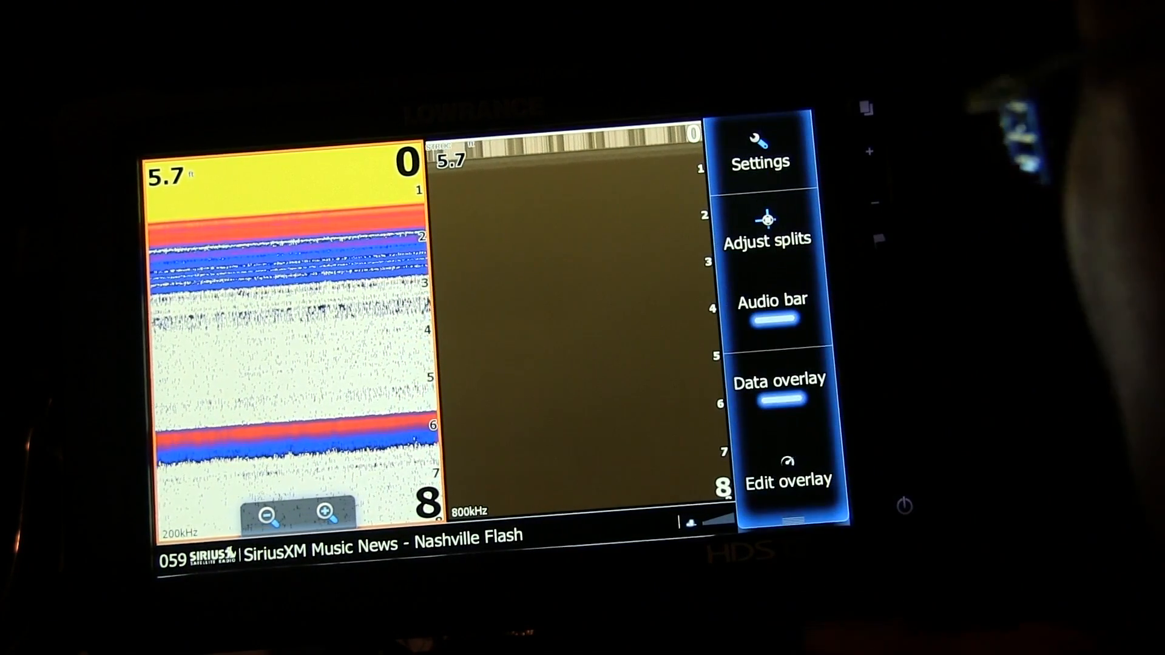
{"action": "left_click", "coordinate": [789, 481]}
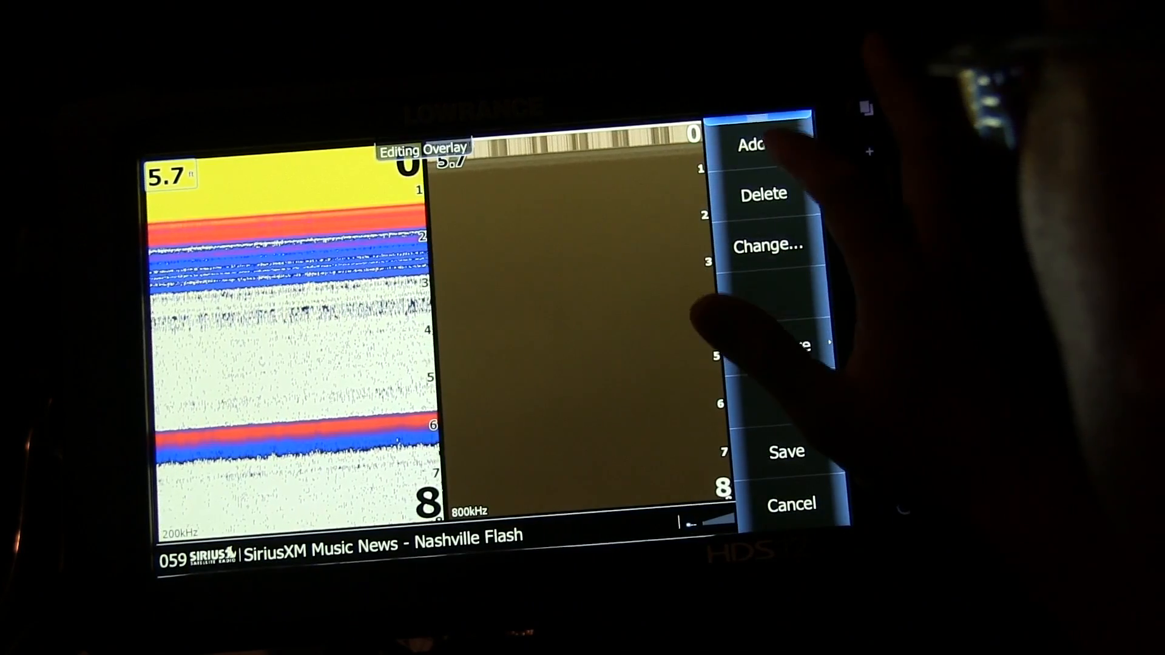
{"action": "left_click", "coordinate": [770, 245]}
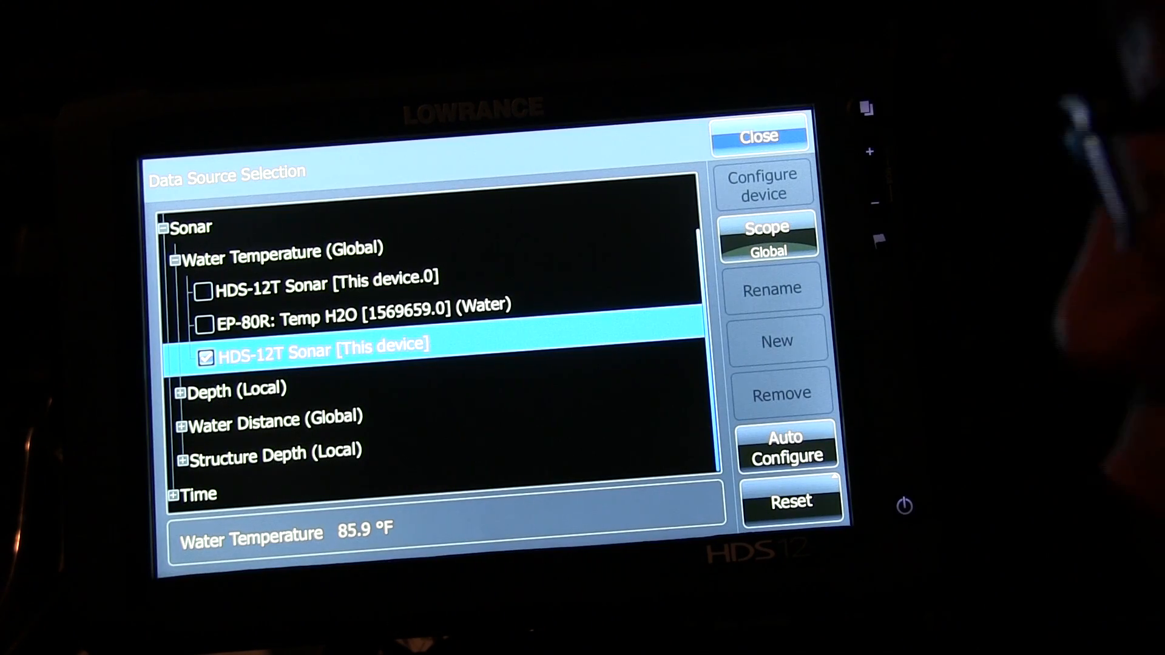
Step: Check EP-80R briefly, then make HDS-12T Sonar [This device] the water temperature source
{"action": "left_click", "coordinate": [360, 324]}
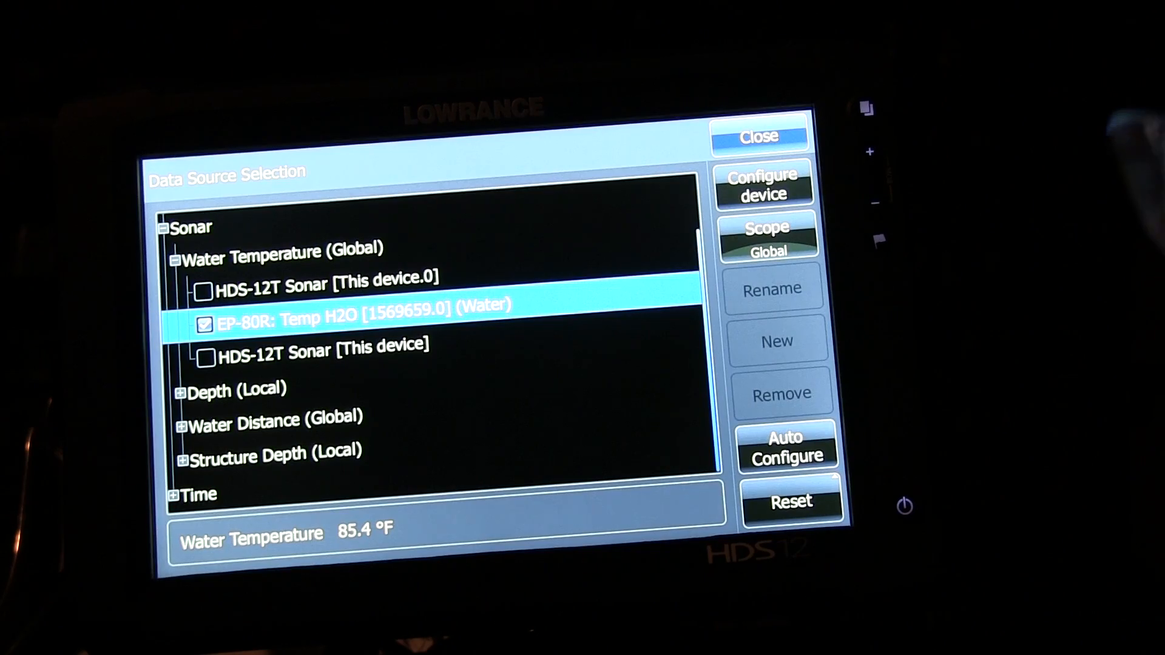
{"action": "left_click", "coordinate": [319, 350]}
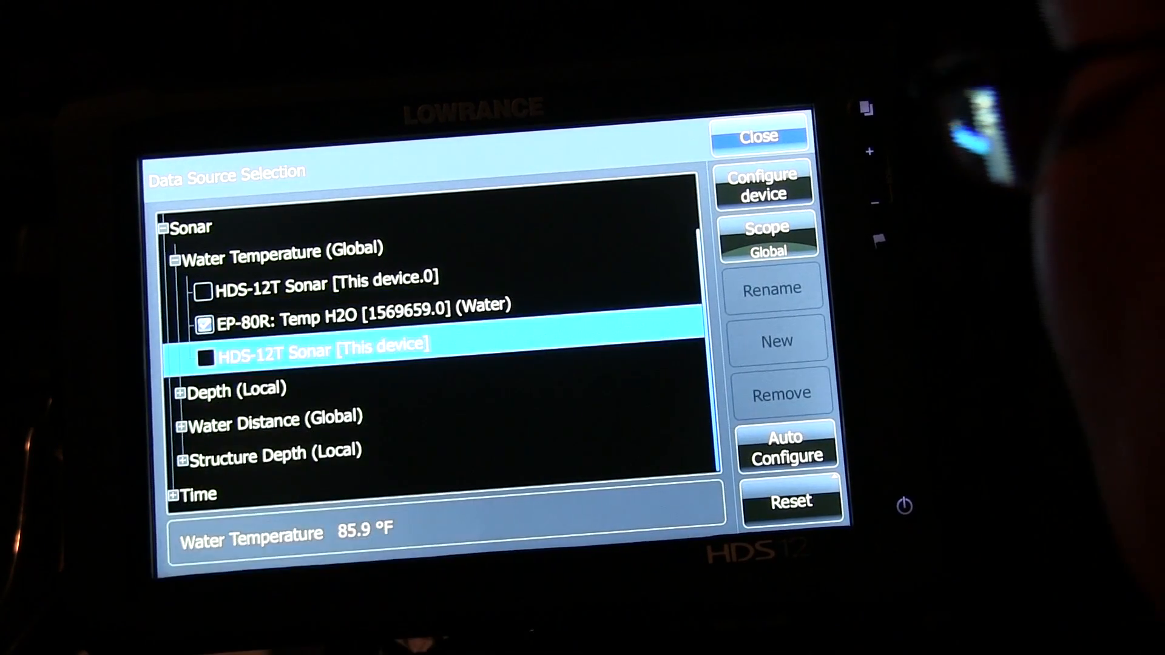
{"action": "left_click", "coordinate": [206, 357]}
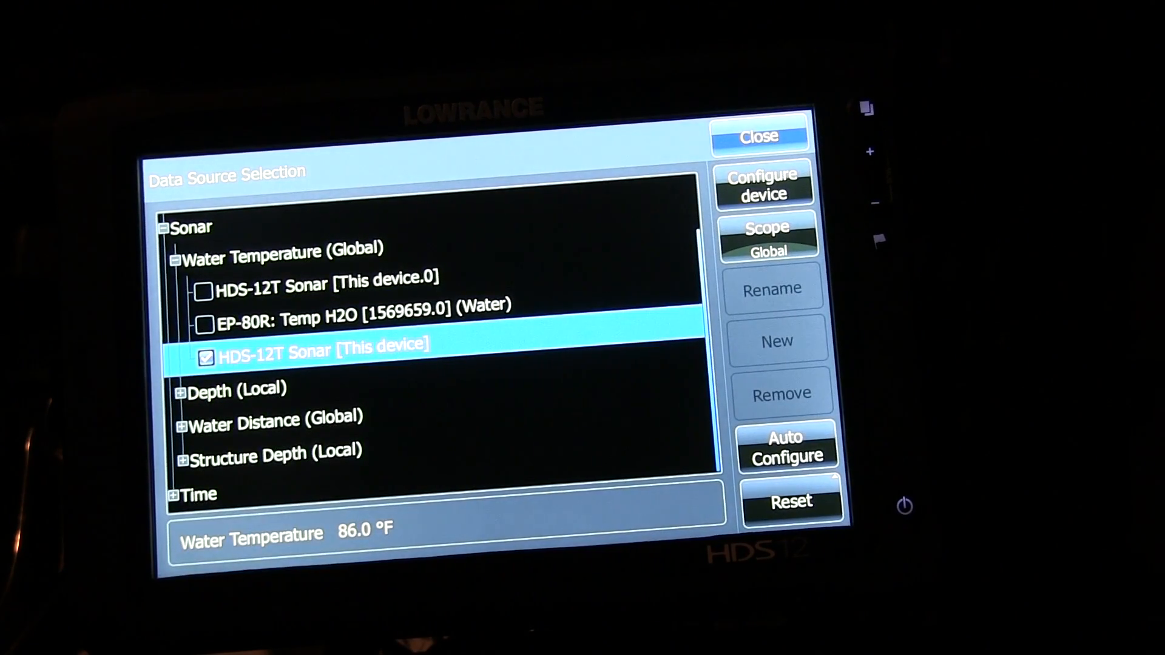